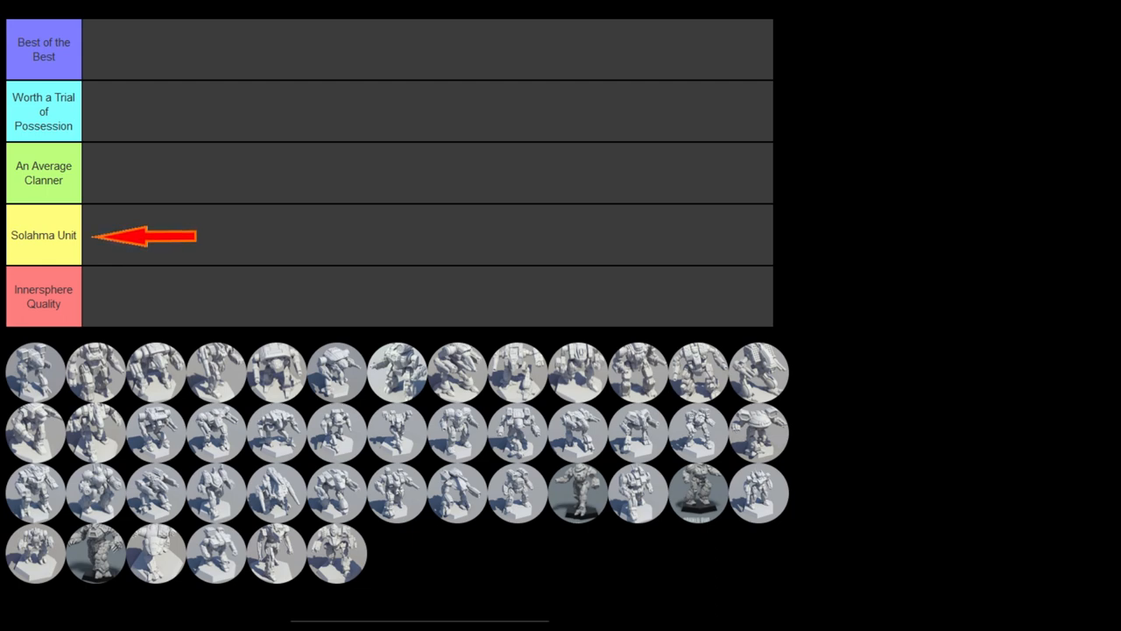
Drag an OmniMech image from the pool into the Best of the Best row
{"action": "left_click_drag", "start_coordinate": [144, 235], "coordinate": [144, 296]}
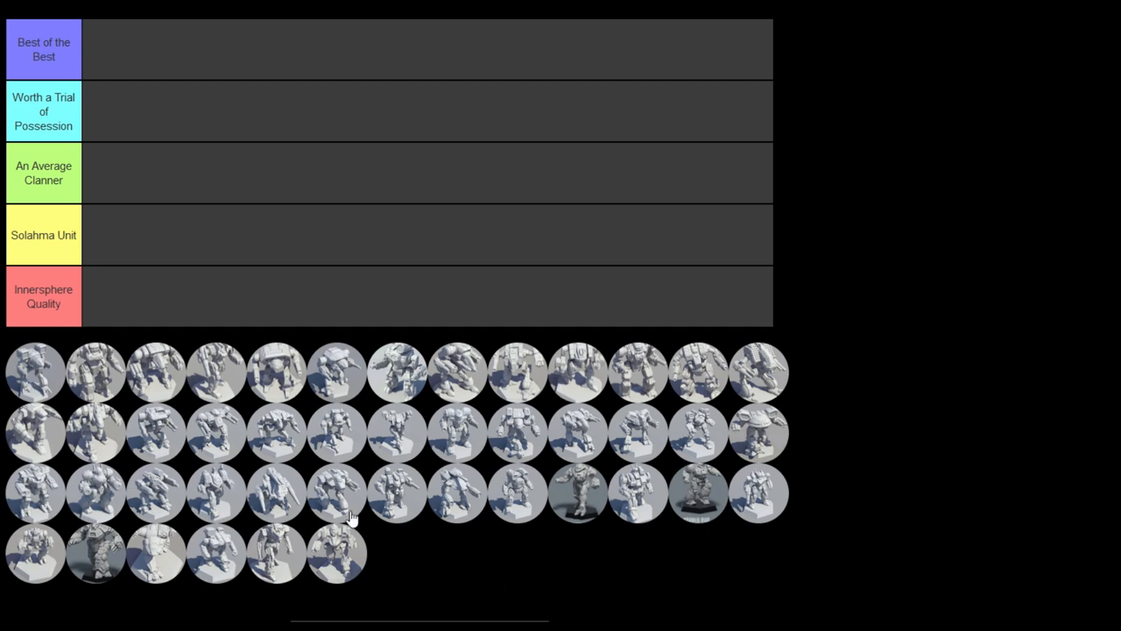
{"action": "mouse_move", "coordinate": [705, 561]}
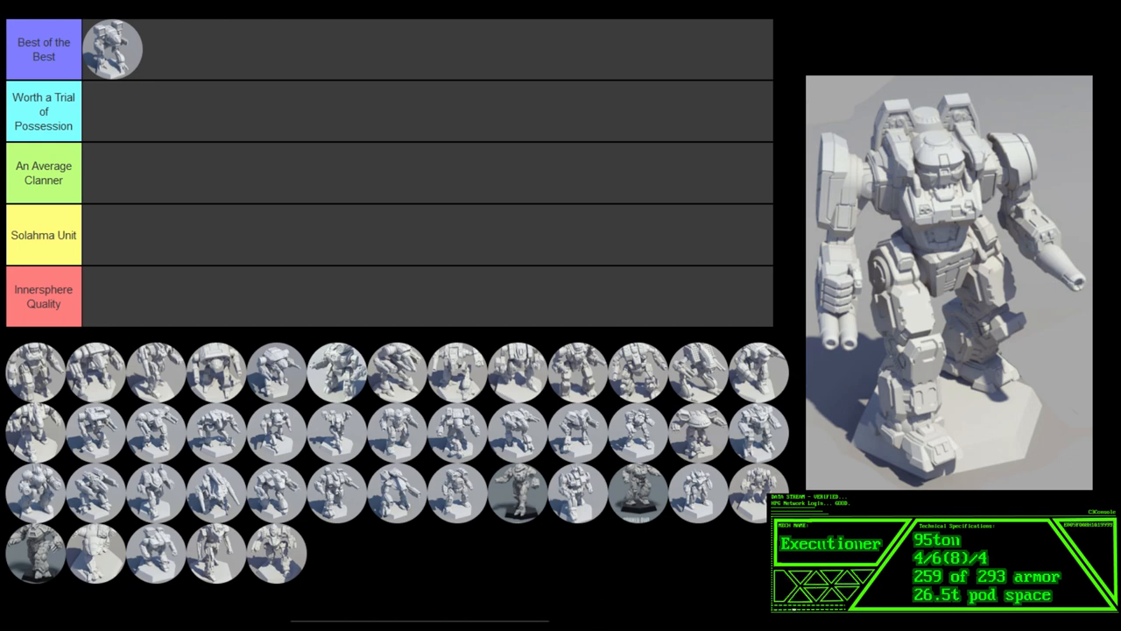
{"action": "mouse_move", "coordinate": [207, 371]}
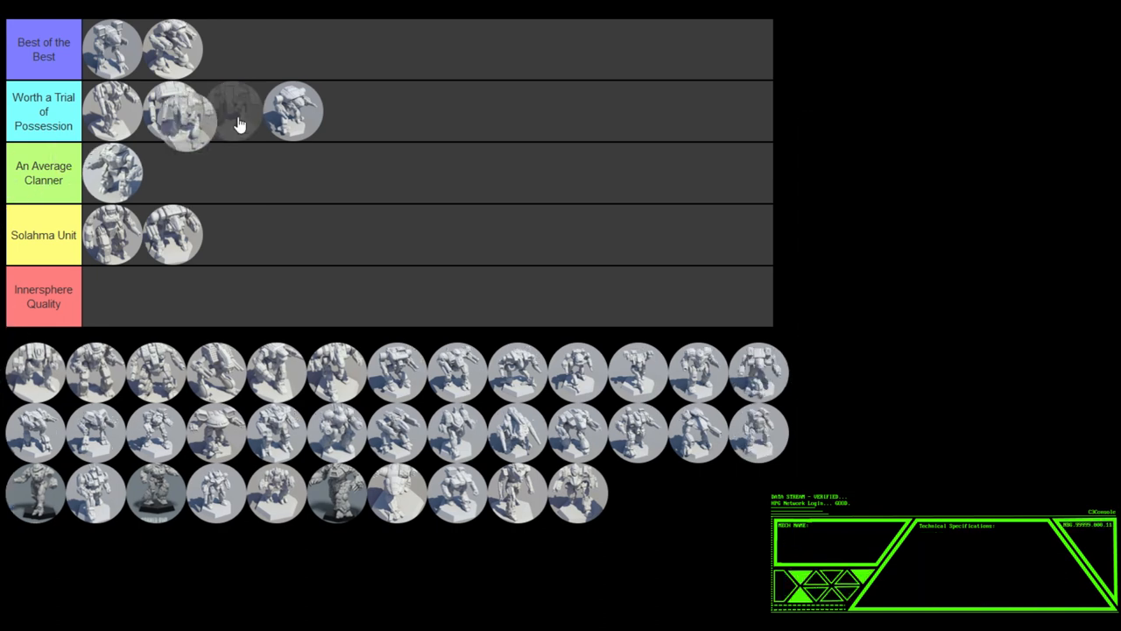
{"action": "left_click", "coordinate": [235, 112]}
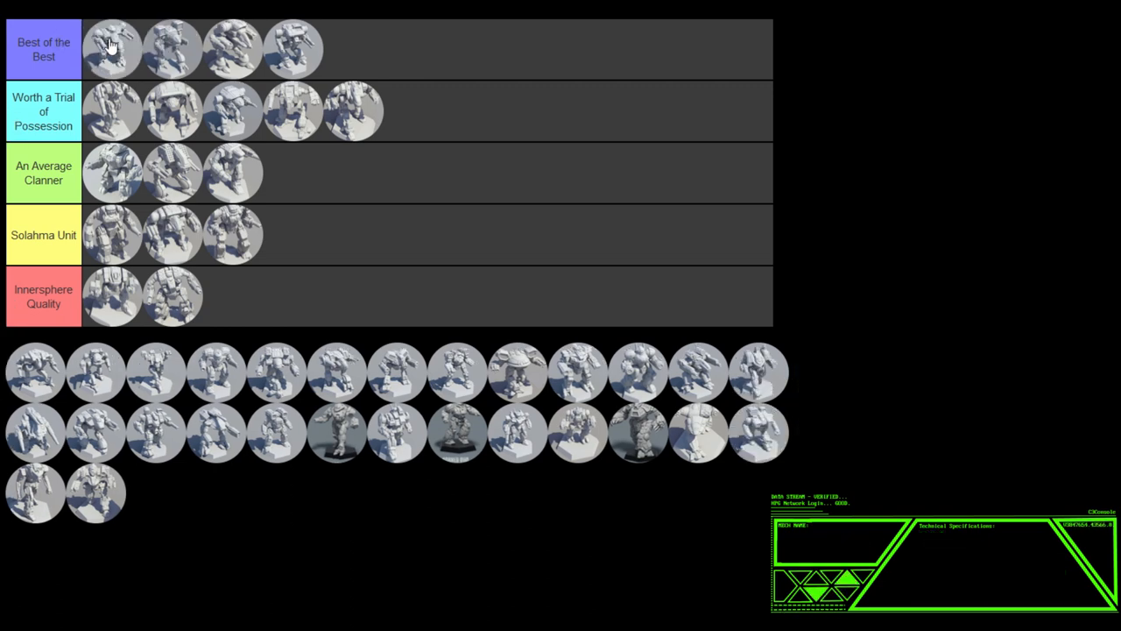
{"action": "mouse_move", "coordinate": [982, 473]}
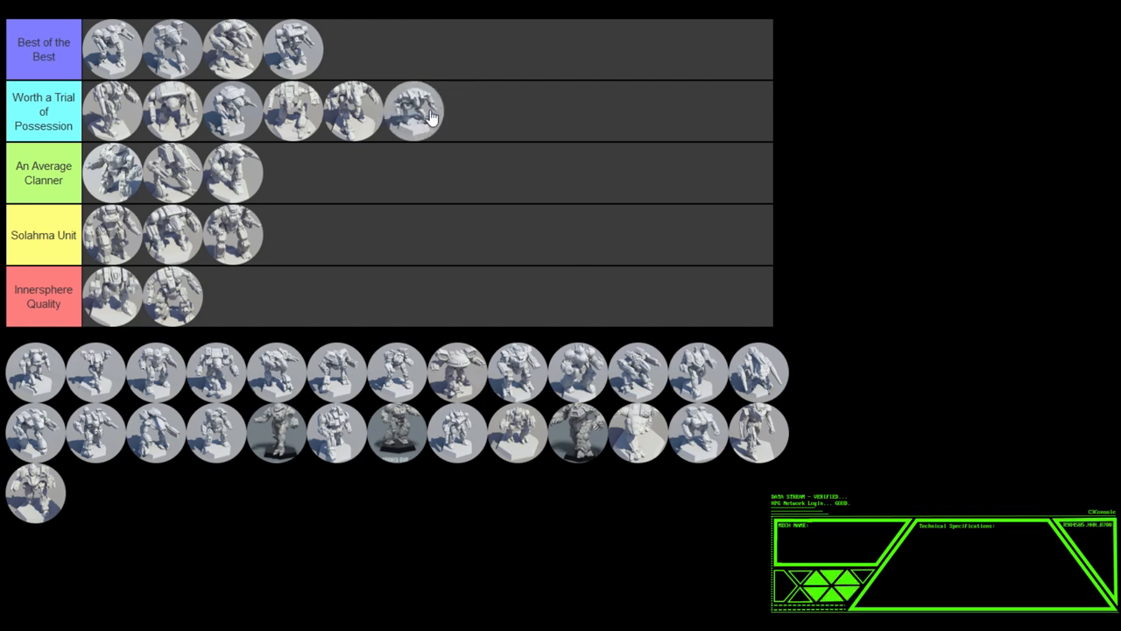
Drop another OmniMech into Worth a Trial of Possession as its sixth mech
{"action": "left_click", "coordinate": [413, 112]}
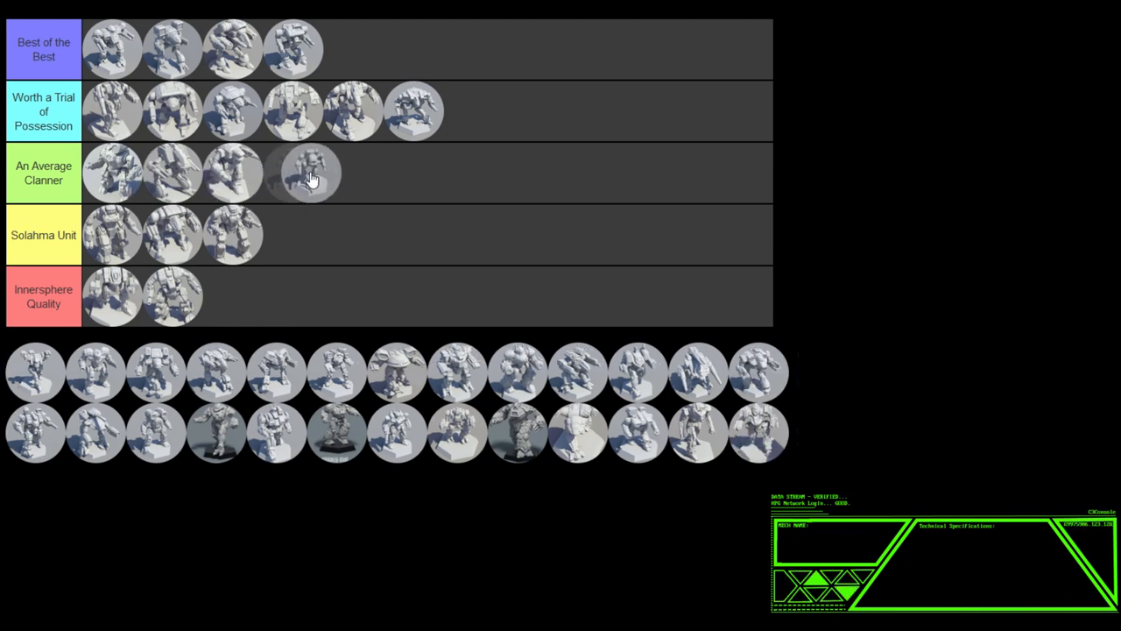
Drop an OmniMech at the end of the An Average Clanner row as its fourth mech
{"action": "left_click", "coordinate": [306, 173]}
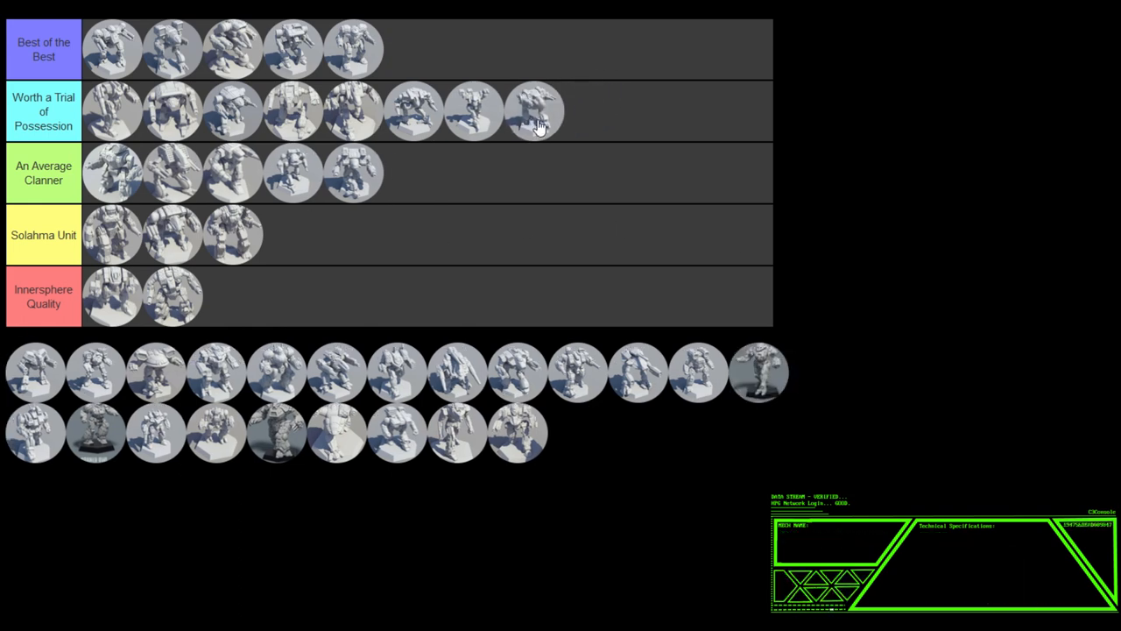
Place an OmniMech in Worth a Trial of Possession as its eighth mech
{"action": "left_click", "coordinate": [536, 112]}
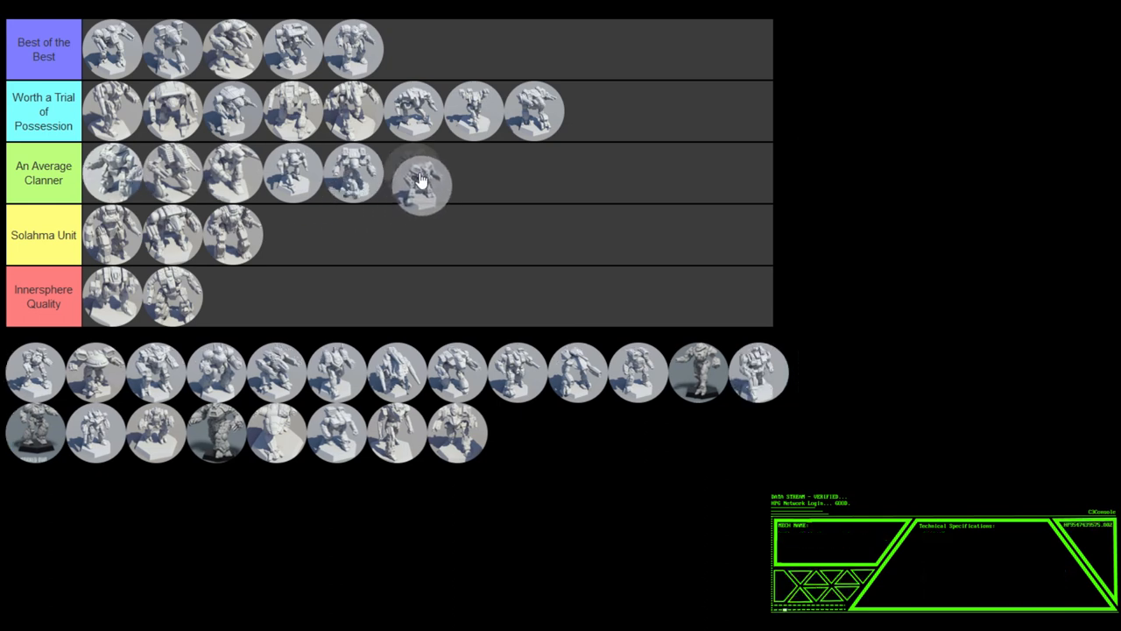
Drop an OmniMech into An Average Clanner as its sixth mech
{"action": "left_click", "coordinate": [417, 173]}
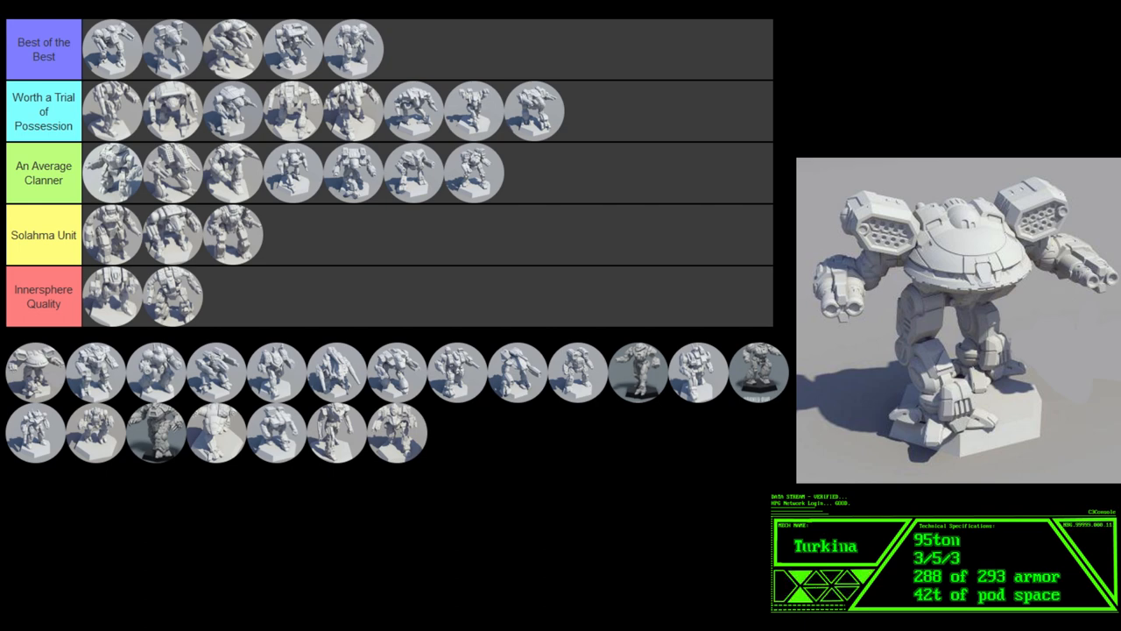
{"action": "mouse_move", "coordinate": [21, 361]}
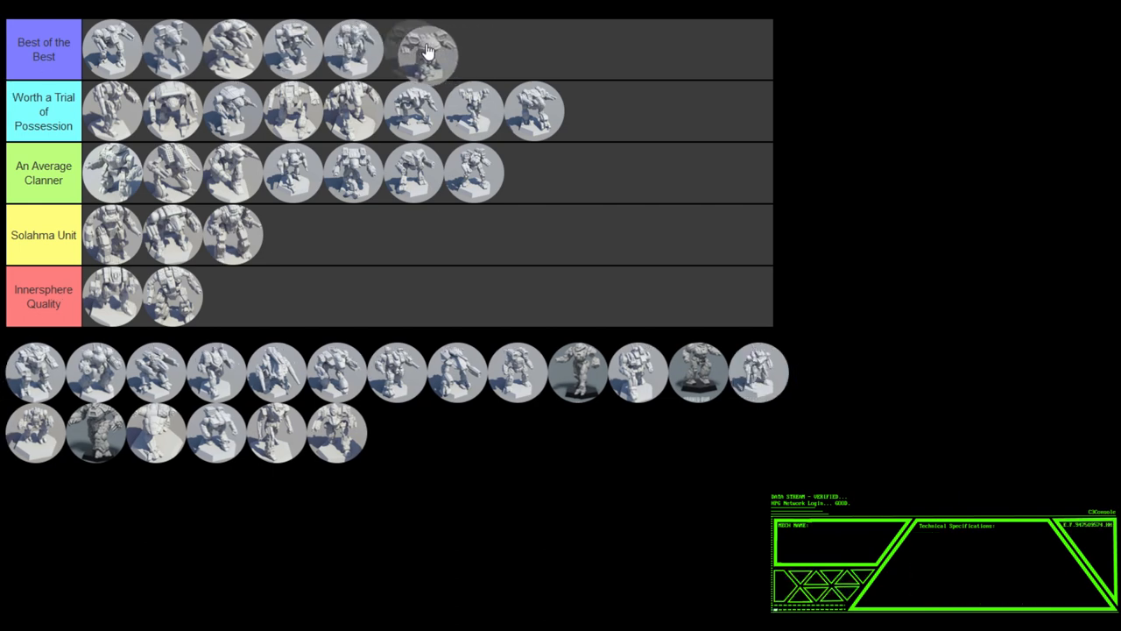
Place the Turkina in the Best of the Best row as its sixth mech
{"action": "left_click", "coordinate": [414, 49]}
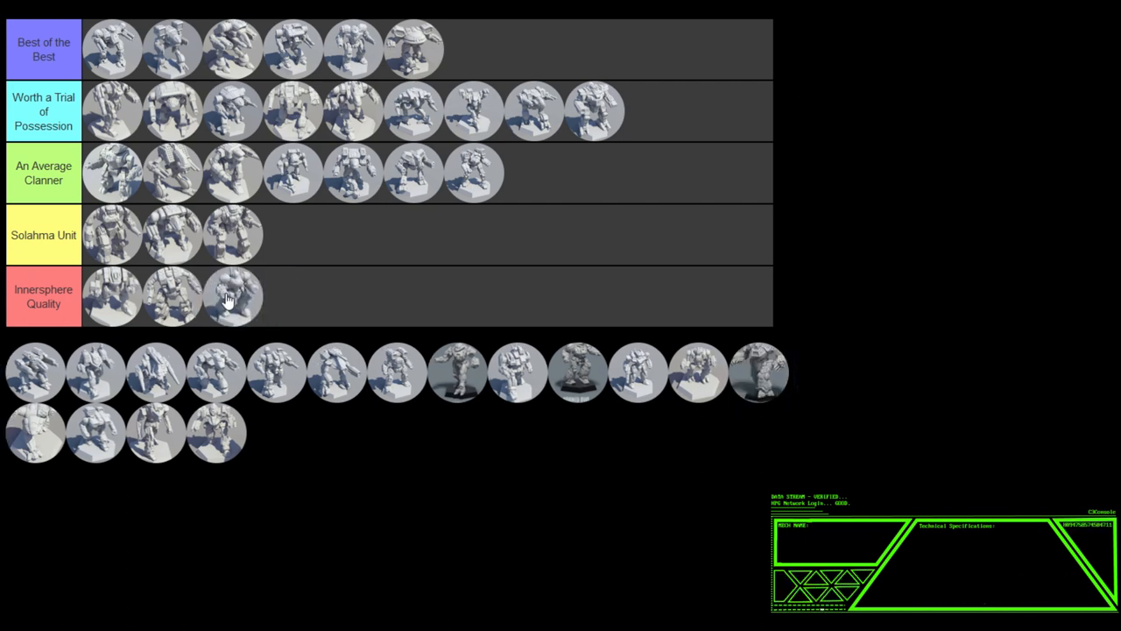
Drop a mech into Innersphere Quality, bringing that tier to three
{"action": "left_click", "coordinate": [231, 296]}
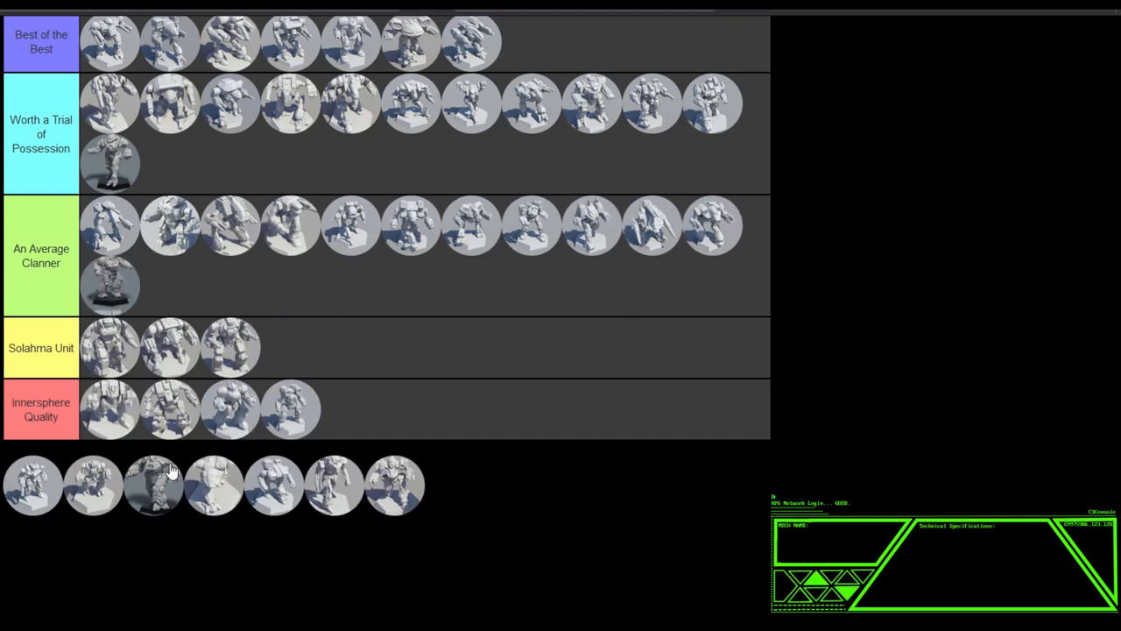
Select an unsorted mech to show the Incubus spec card: 30 tons, 9/14/0, 105/105 armor
{"action": "left_click", "coordinate": [155, 483]}
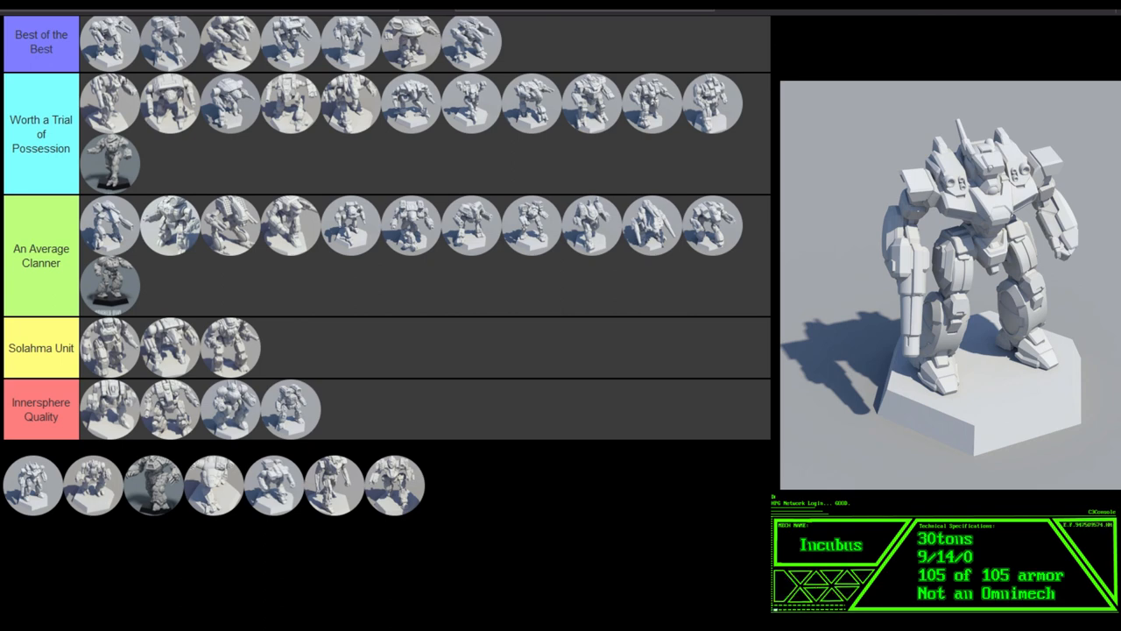
{"action": "mouse_move", "coordinate": [504, 442]}
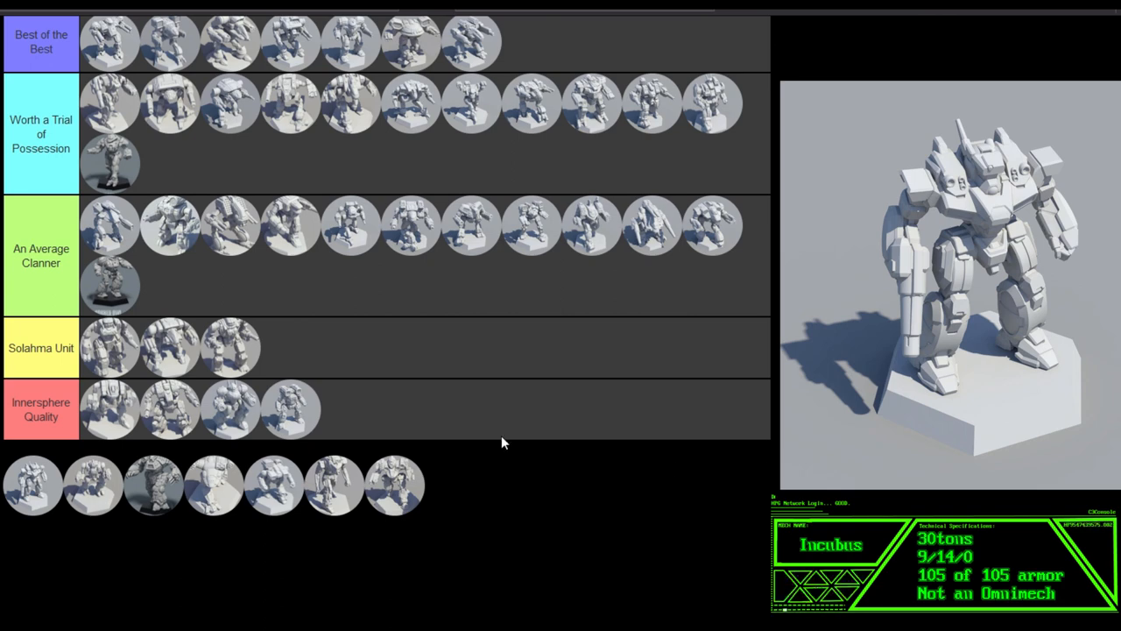